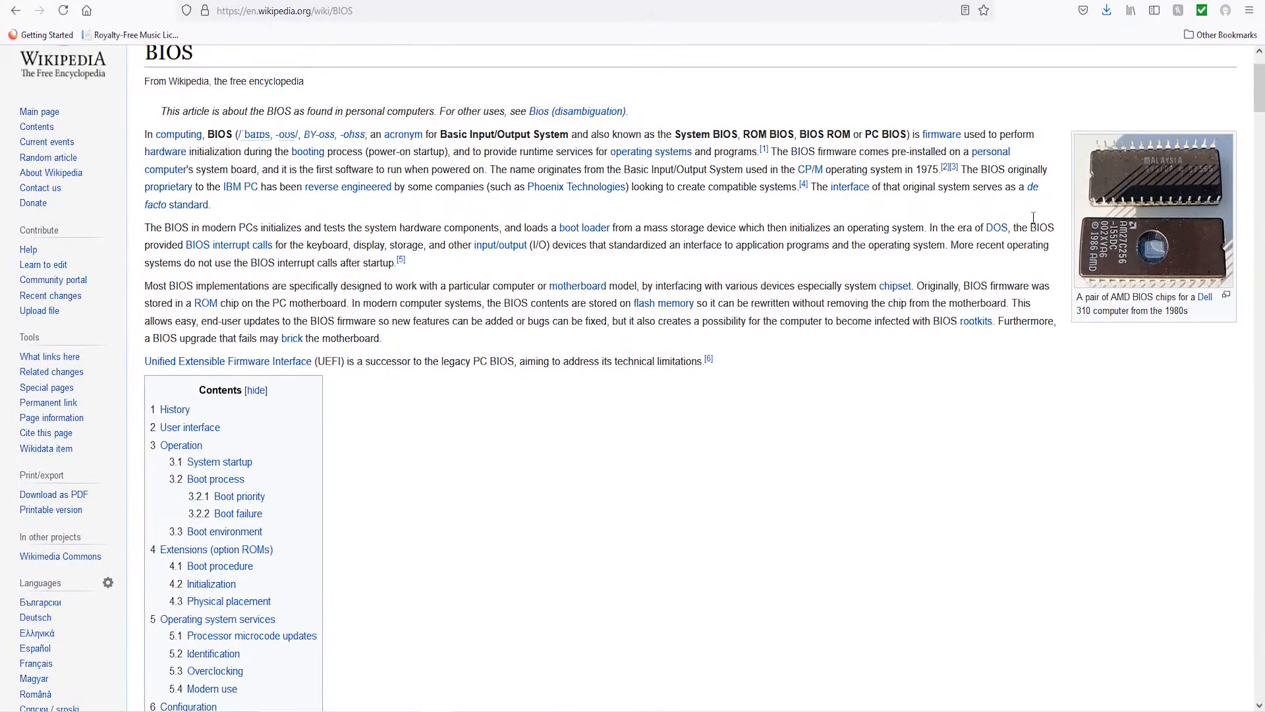
Step: Search Wikipedia for 'uefi' and open the UEFI article
{"action": "type", "text": "uefi"}
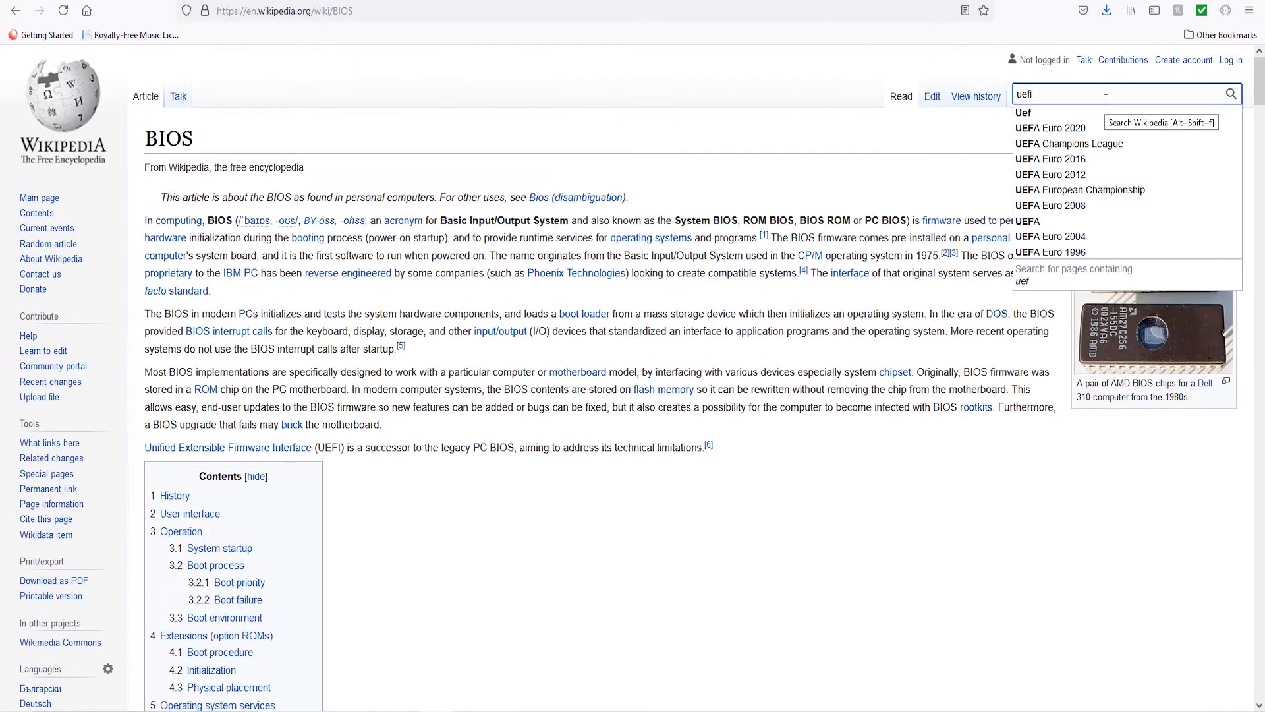
{"action": "left_click", "coordinate": [1023, 113]}
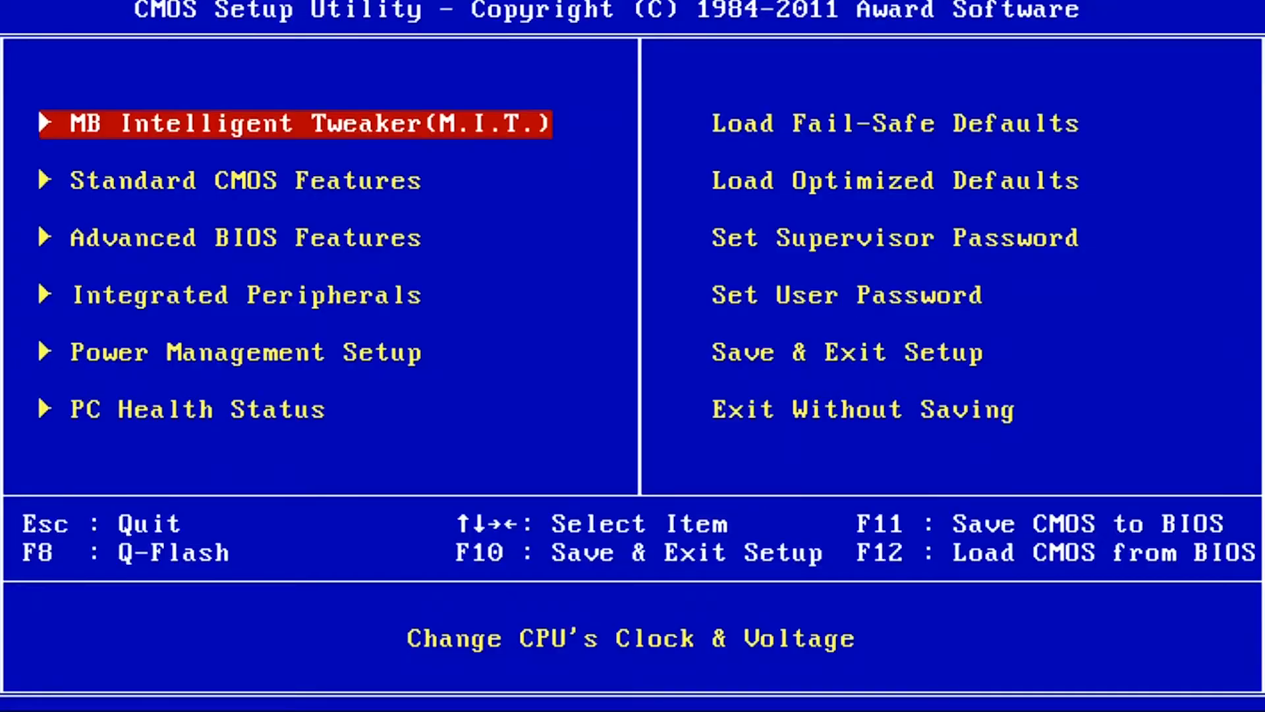
{"action": "key", "text": "Down"}
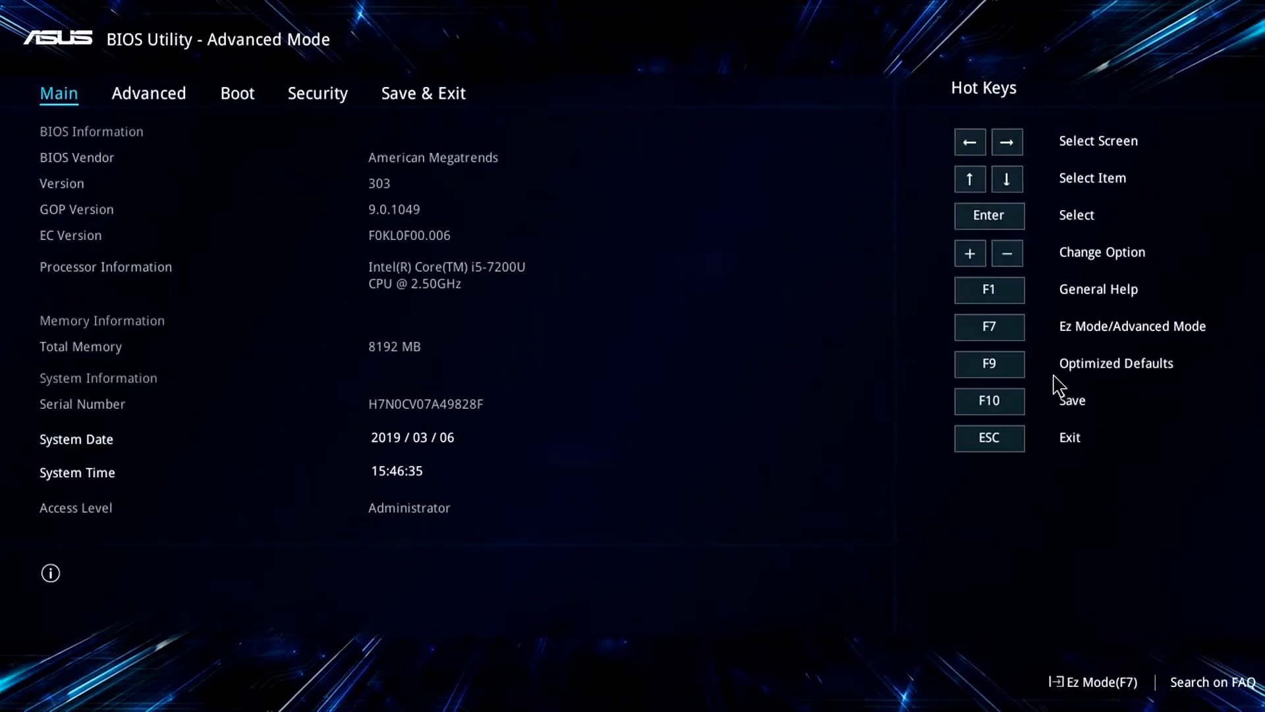
Step: Browse the Advanced and Boot sections and check the Boot Option #1 device choices
{"action": "left_click", "coordinate": [149, 92]}
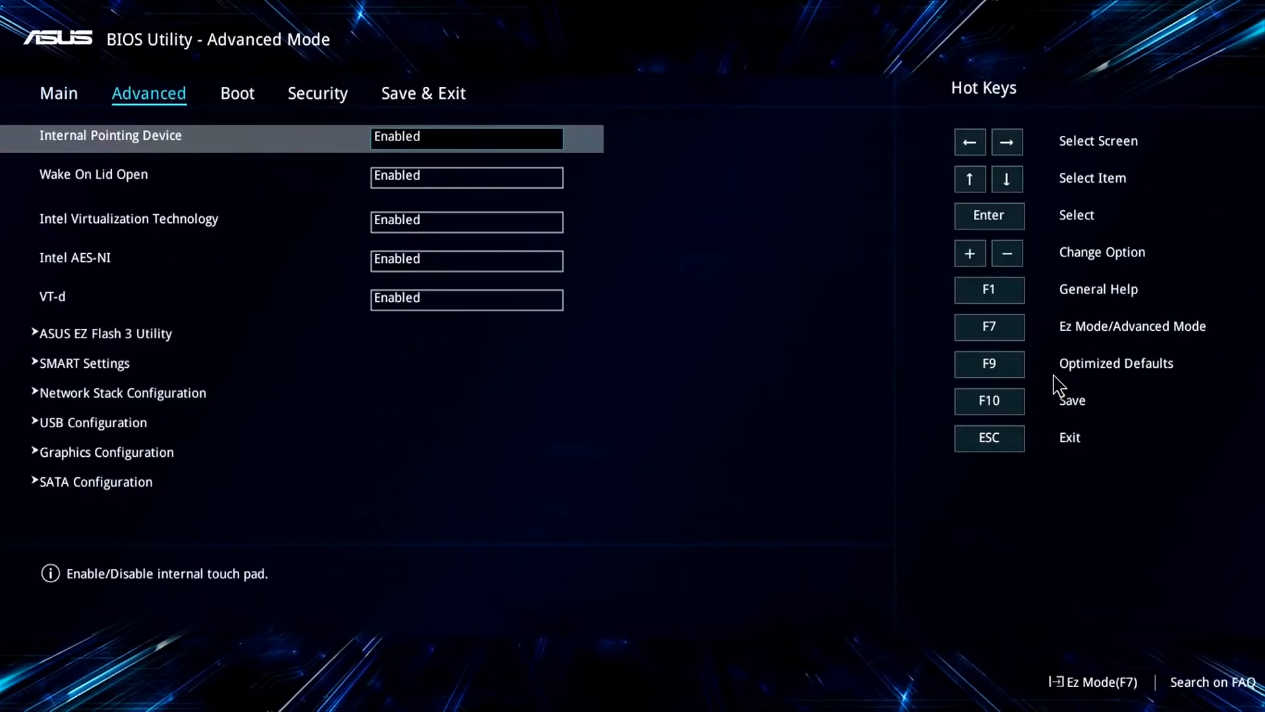
{"action": "left_click", "coordinate": [236, 93]}
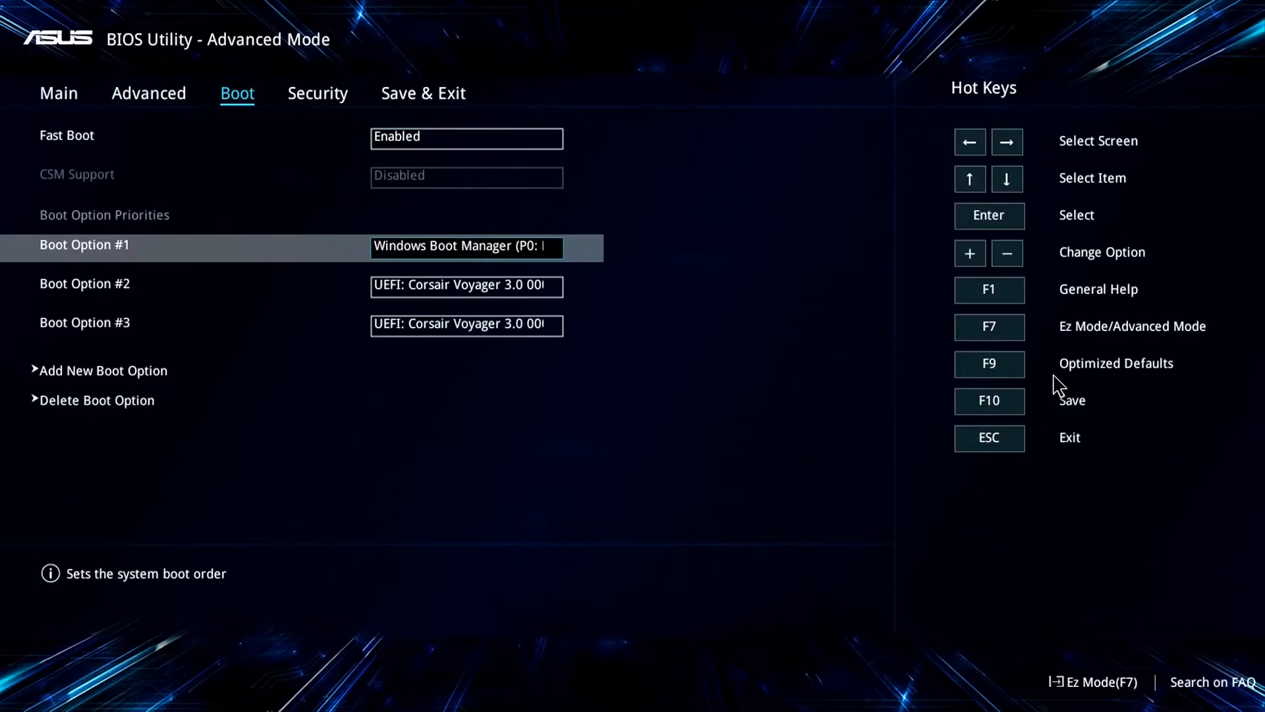
{"action": "left_click", "coordinate": [465, 246]}
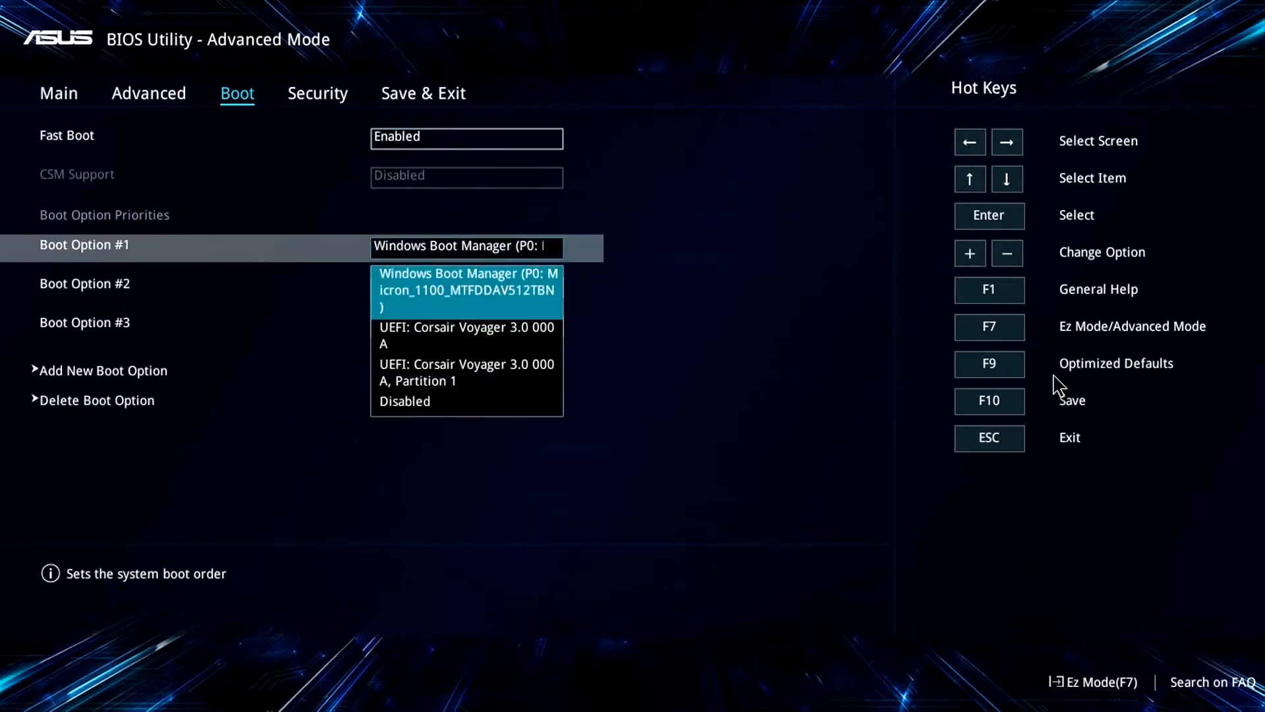
Step: Review the Security section and go into the Secure Boot settings
{"action": "left_click", "coordinate": [318, 93]}
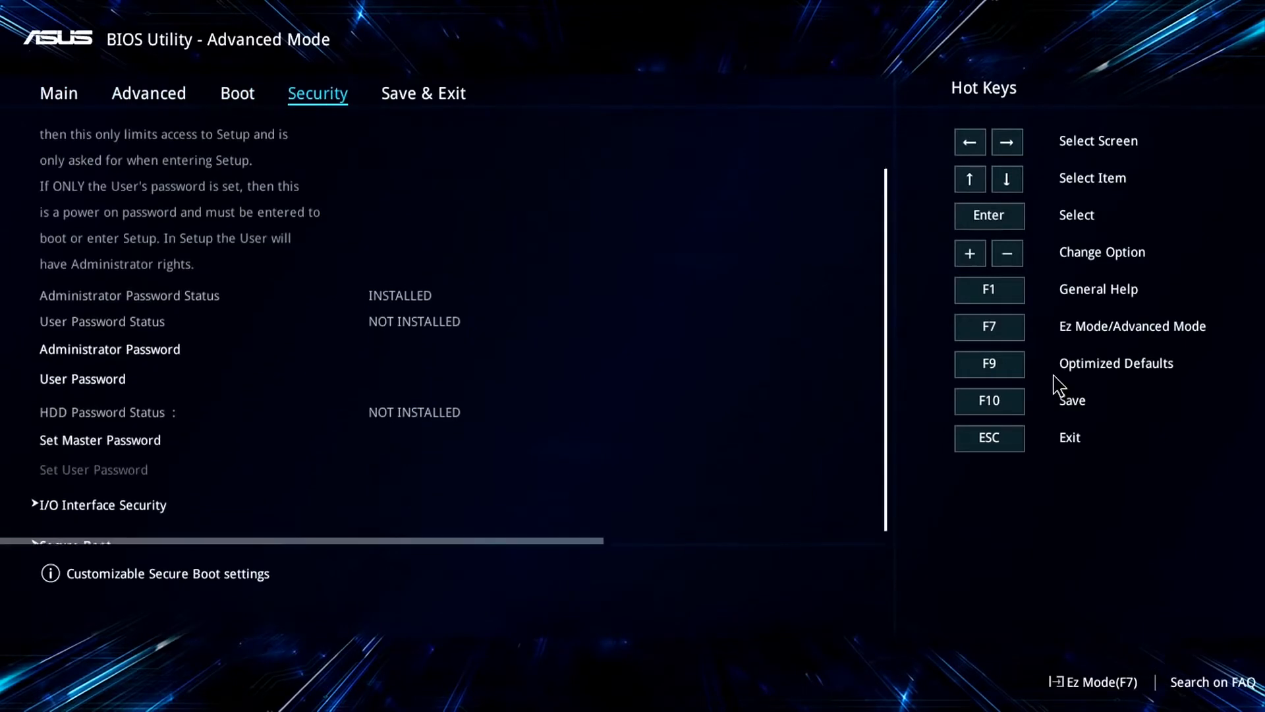
{"action": "scroll", "scroll_direction": "down", "scroll_amount": 3}
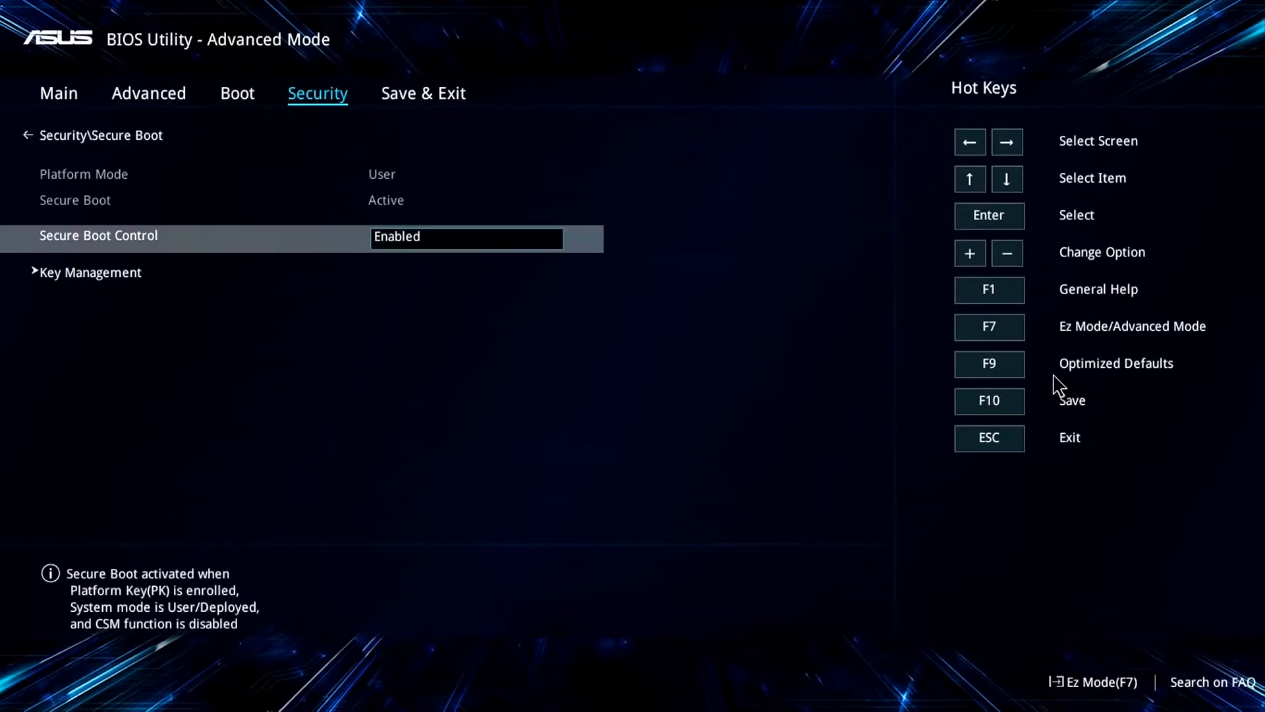
{"action": "left_click", "coordinate": [465, 236]}
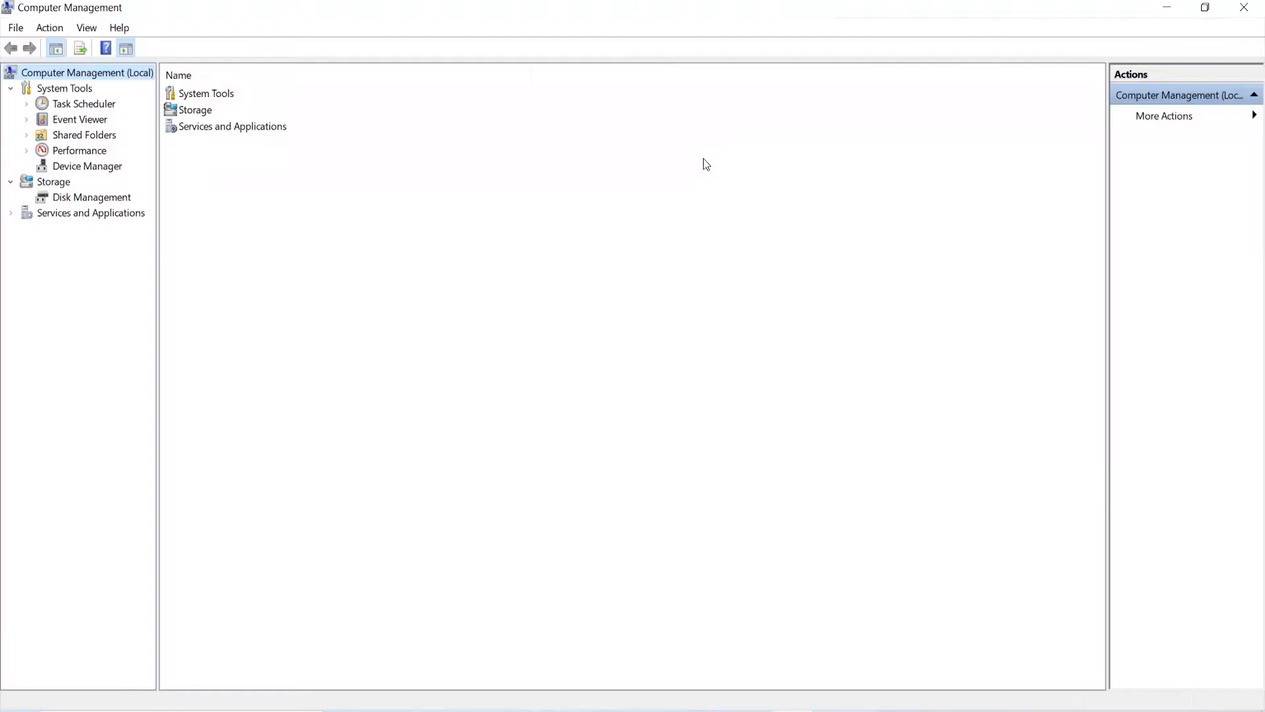
{"action": "mouse_move", "coordinate": [55, 187]}
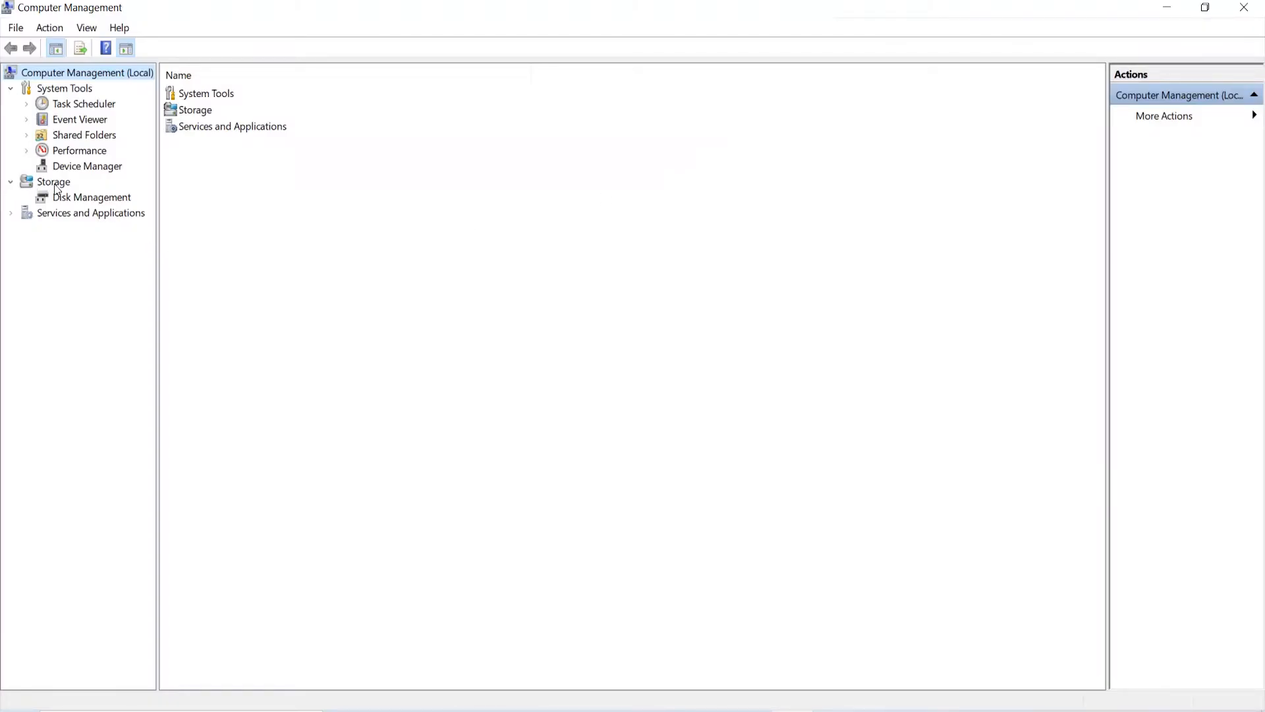
Step: Check Disk 0's properties in Disk Management, showing its GUID Partition Table (GPT) style
{"action": "left_click", "coordinate": [92, 197]}
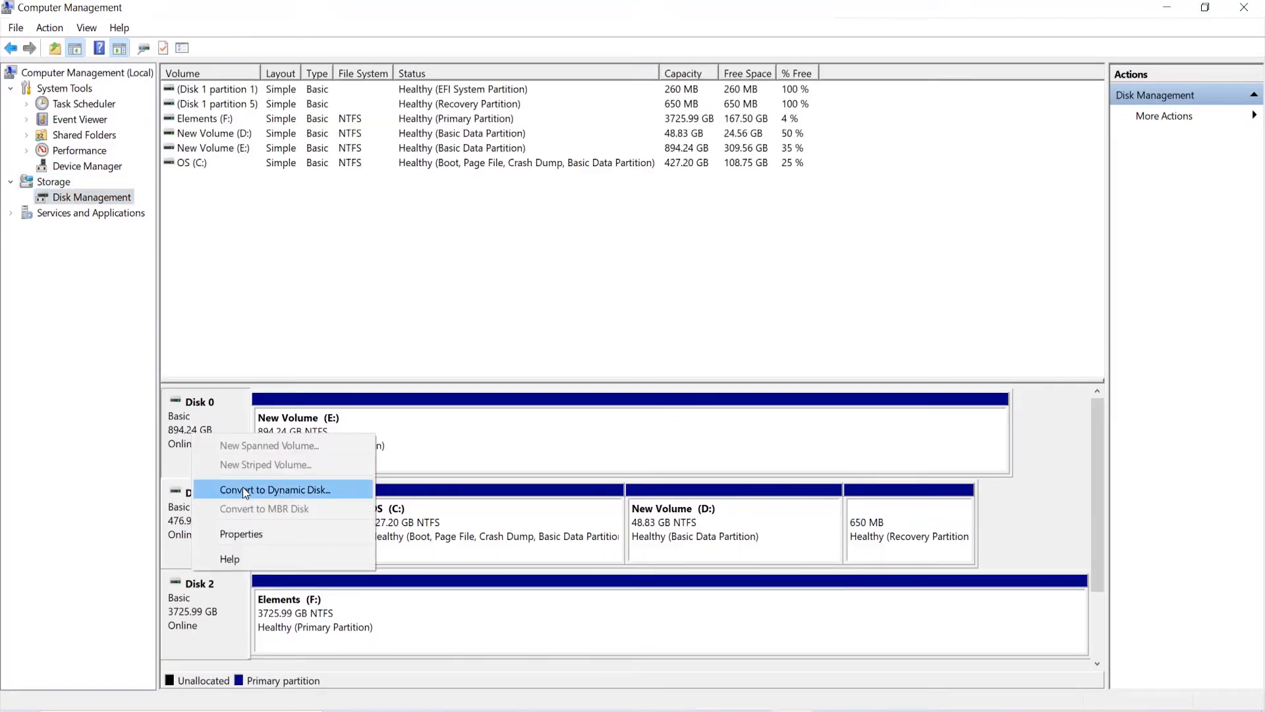
{"action": "left_click", "coordinate": [240, 533]}
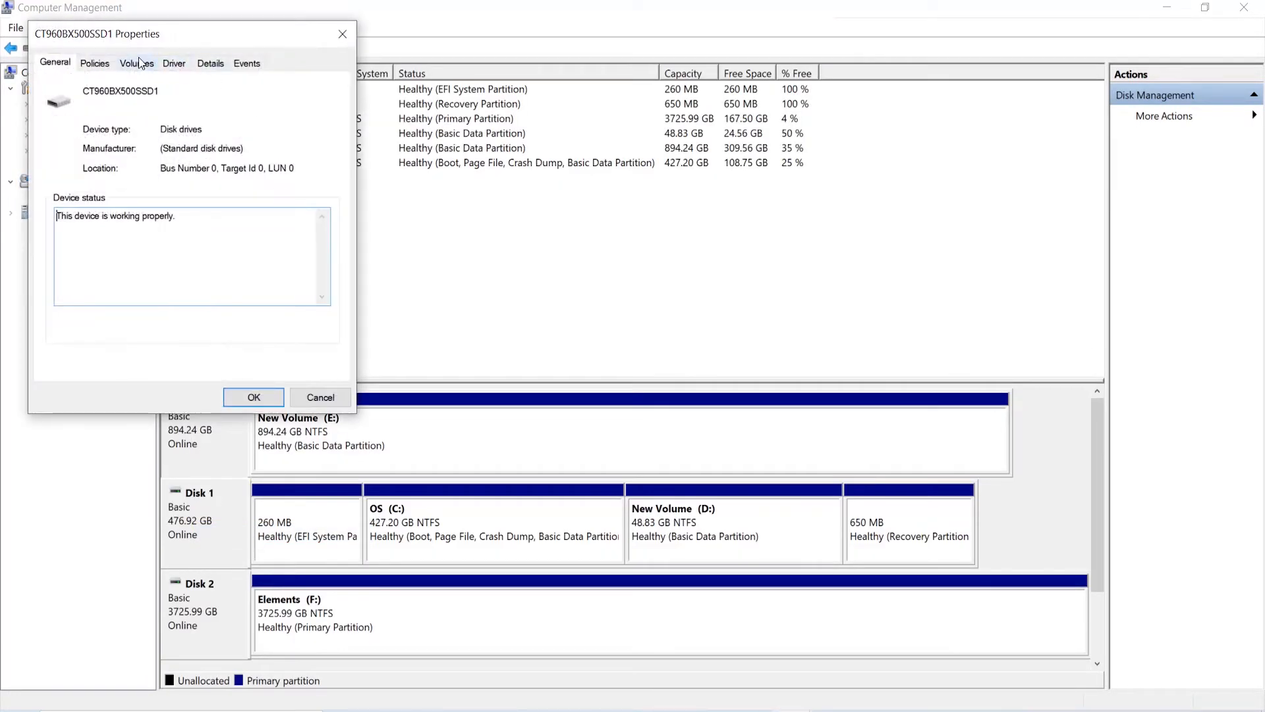
{"action": "left_click", "coordinate": [137, 64]}
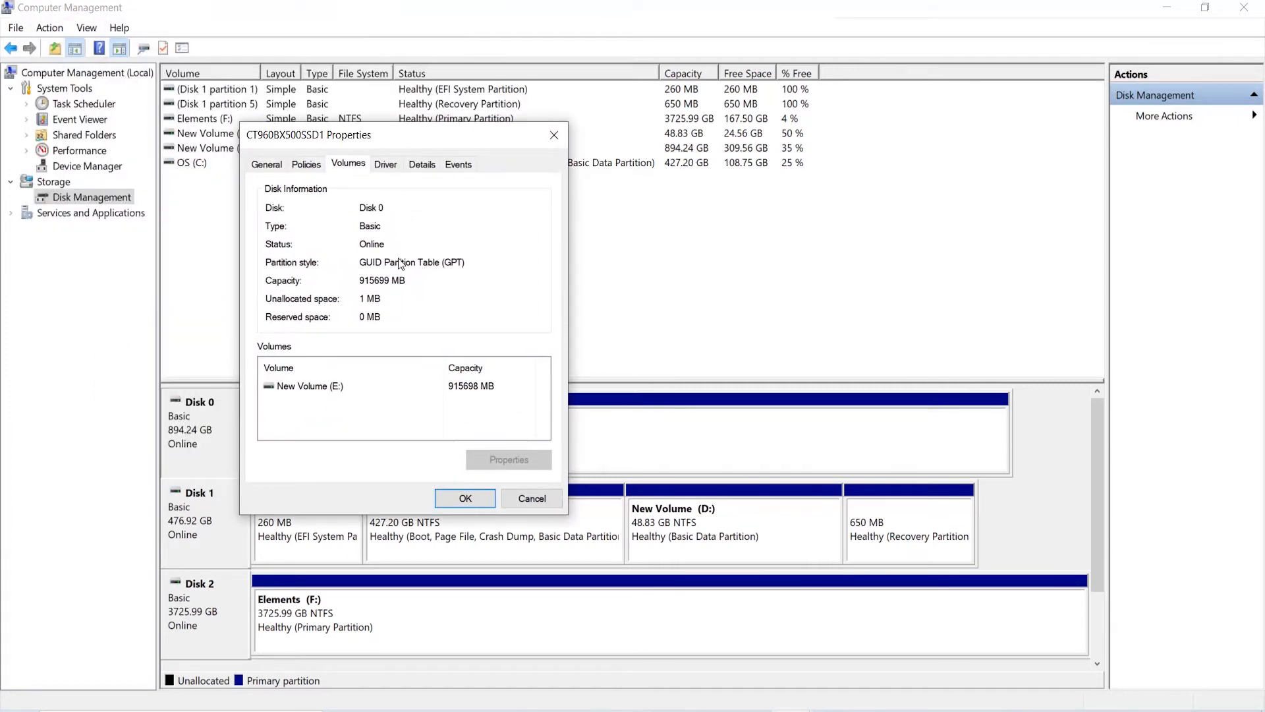
{"action": "mouse_move", "coordinate": [465, 498]}
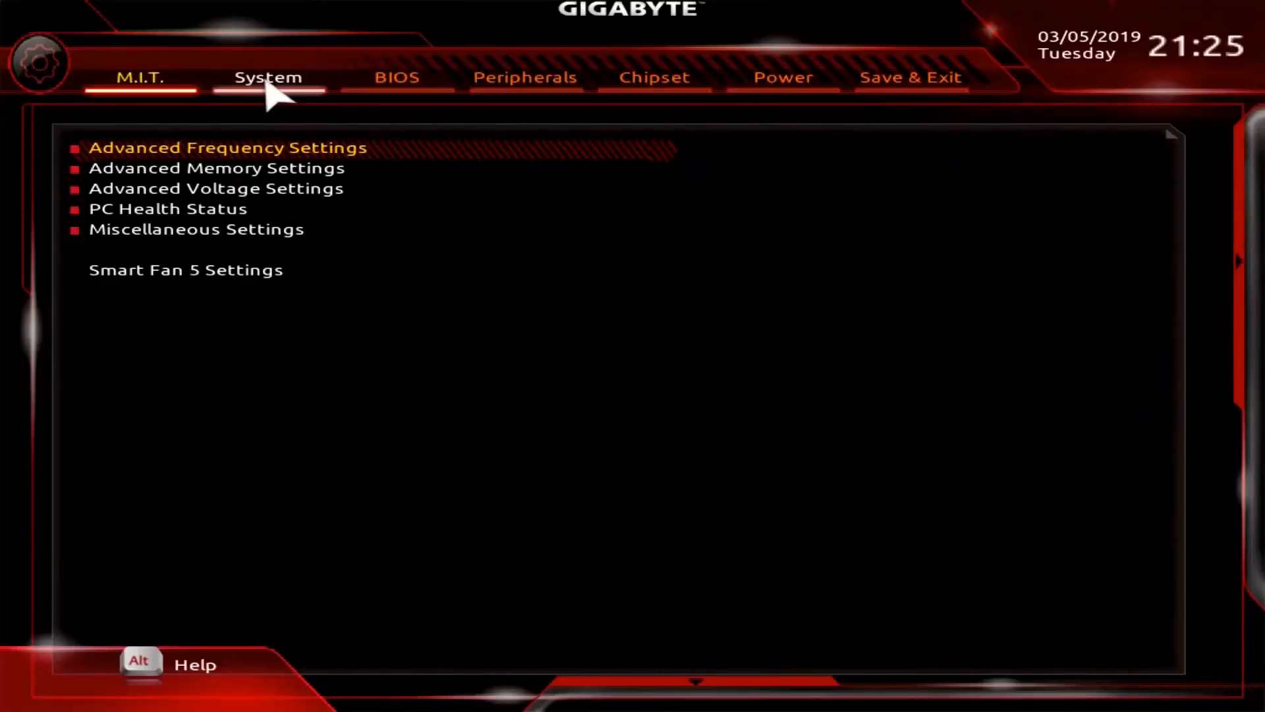
Step: Browse the Gigabyte System menu and the Award Power Management settings down to PME Event Wake Up
{"action": "left_click", "coordinate": [525, 78]}
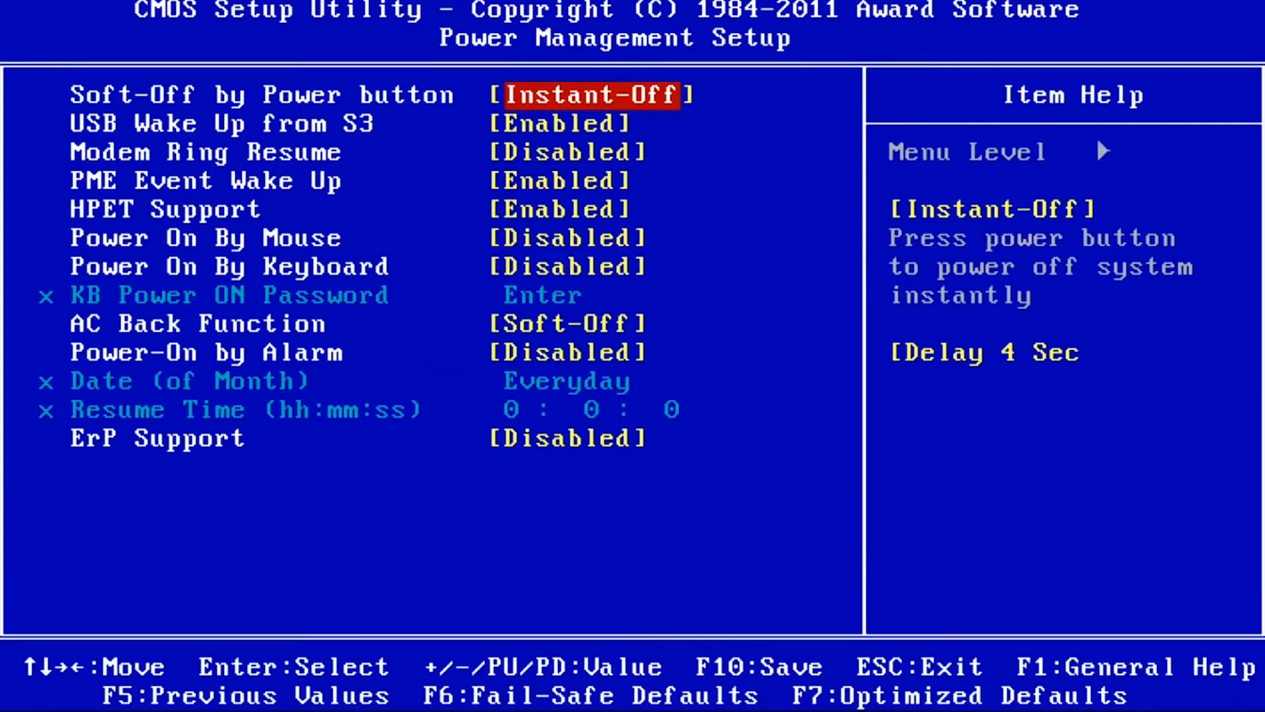
{"action": "key", "text": "down"}
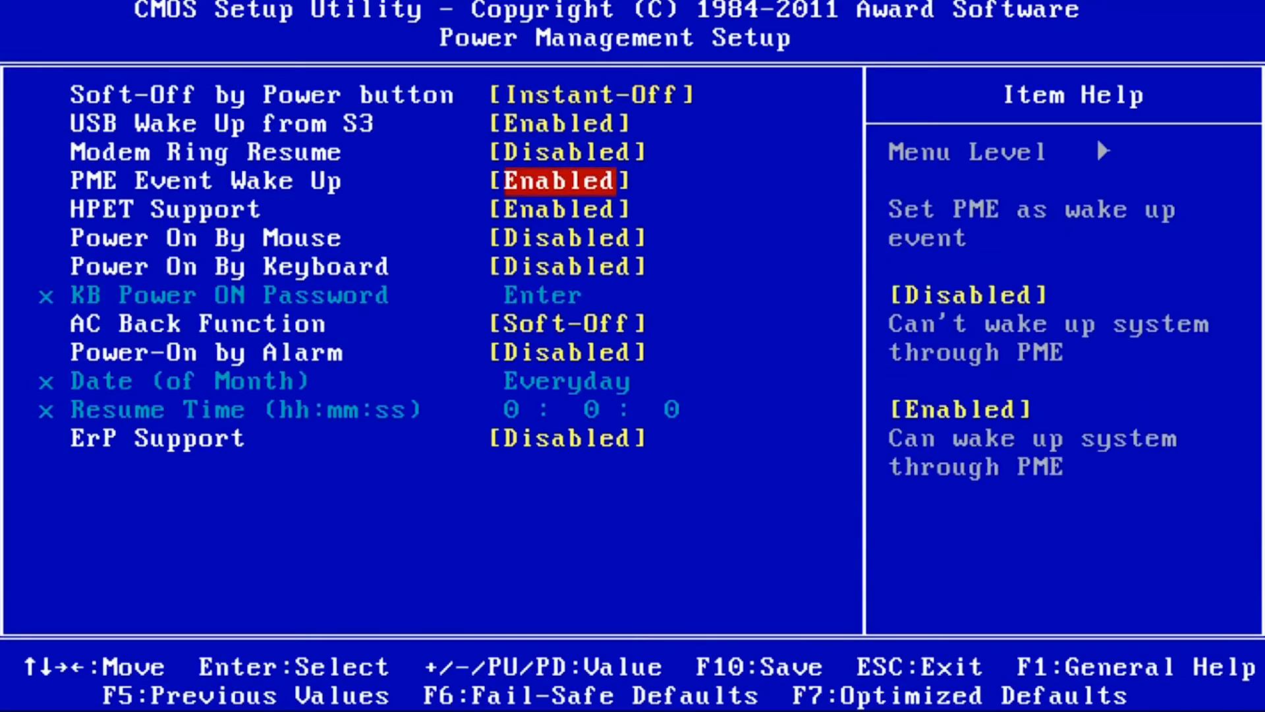
{"action": "key", "text": "Up"}
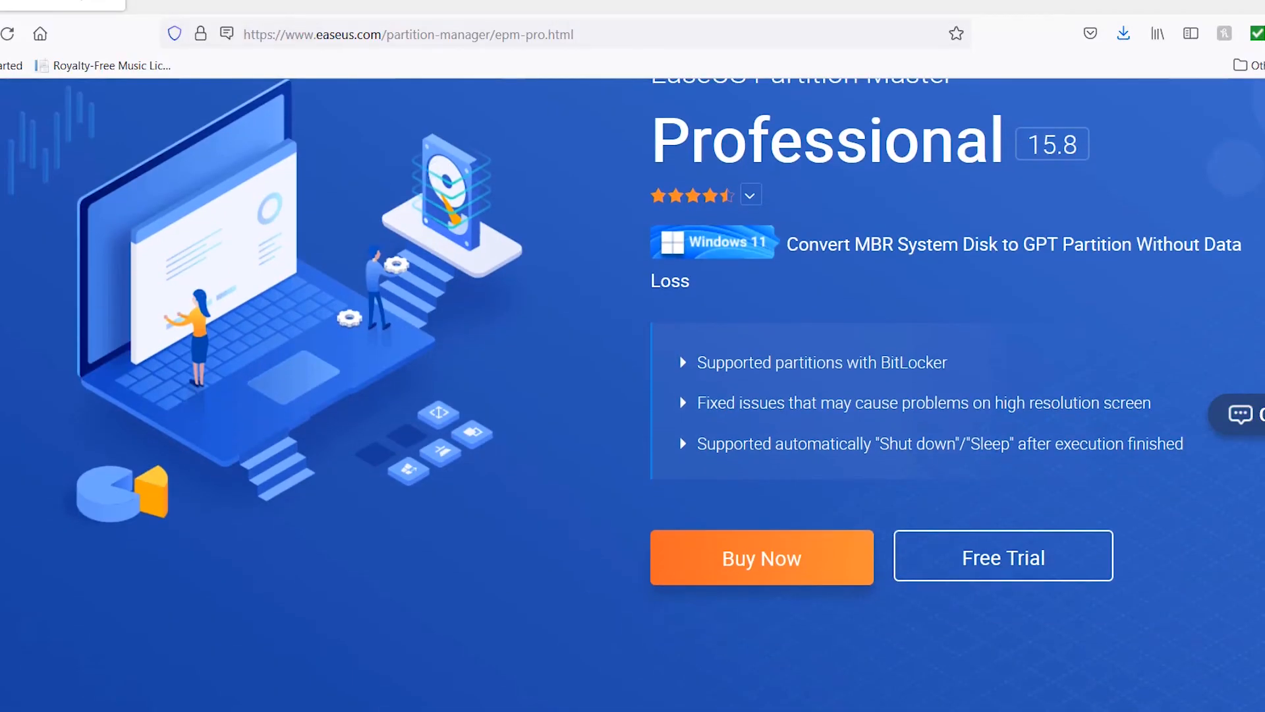
Step: Download and save the EaseUS Partition Master Professional free trial installer from the product page
{"action": "scroll", "scroll_direction": "down", "scroll_amount": 3}
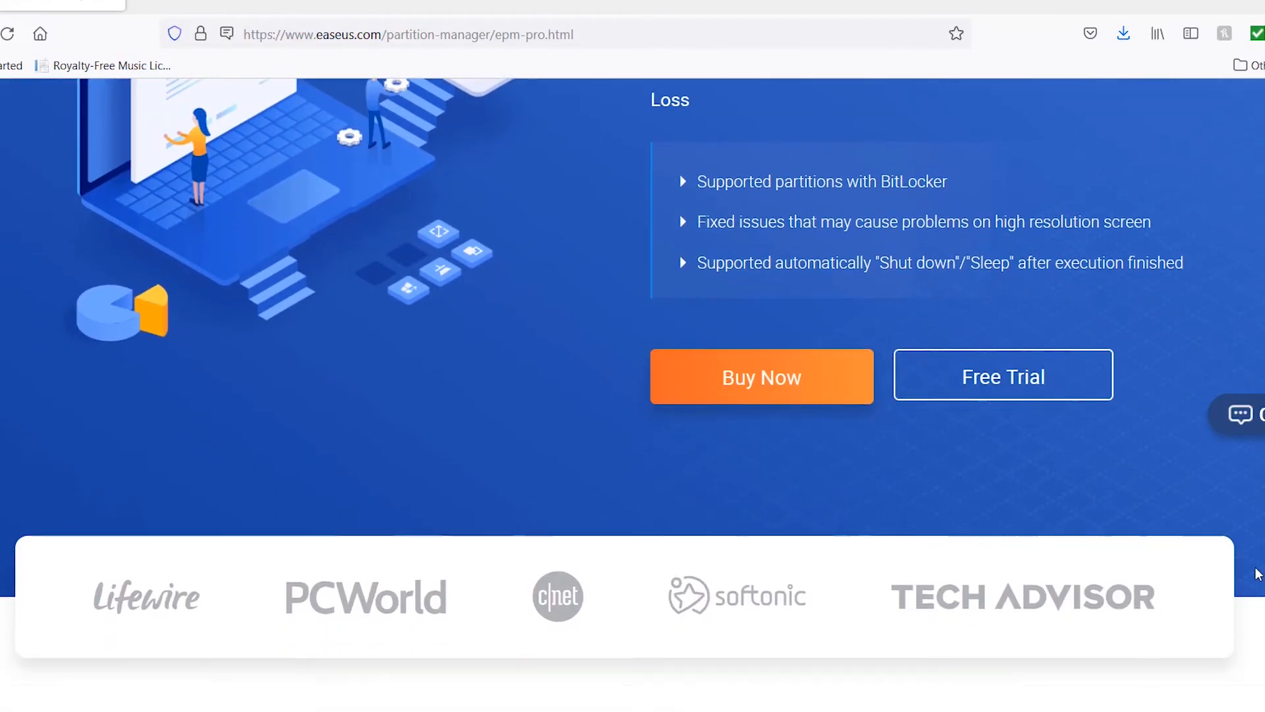
{"action": "scroll", "scroll_direction": "down", "scroll_amount": 3}
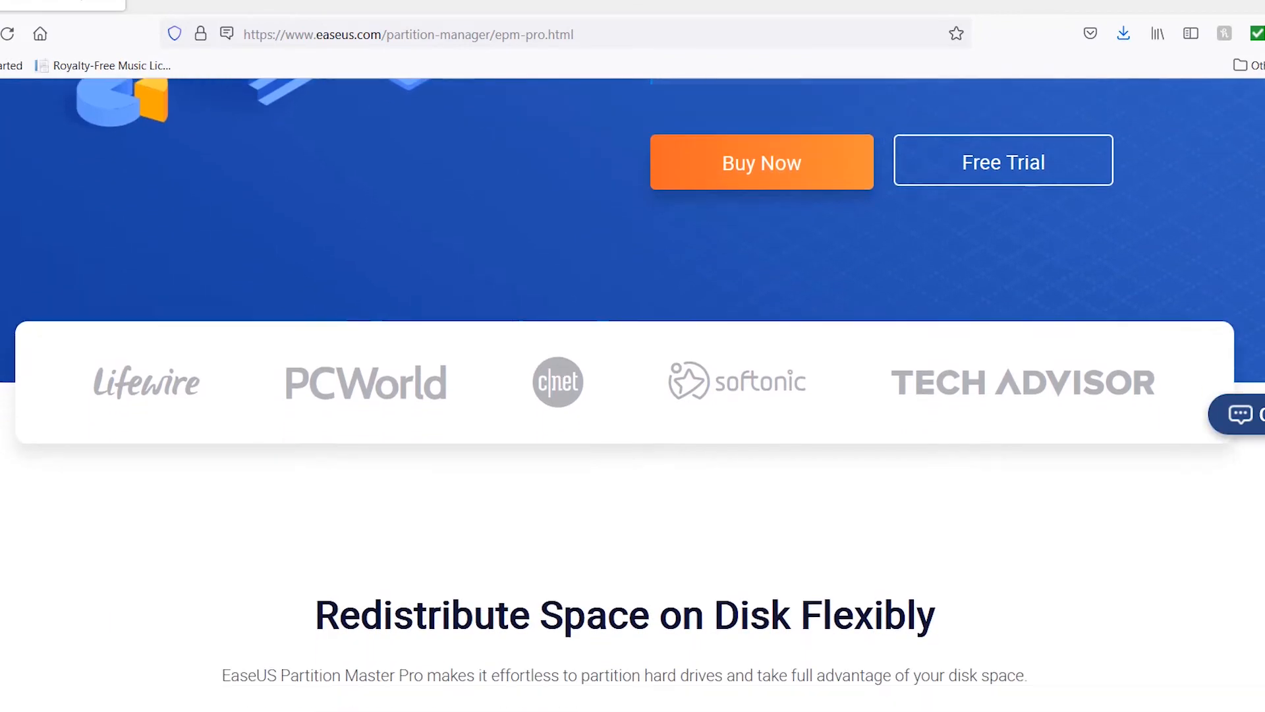
{"action": "scroll", "scroll_direction": "down", "scroll_amount": 3}
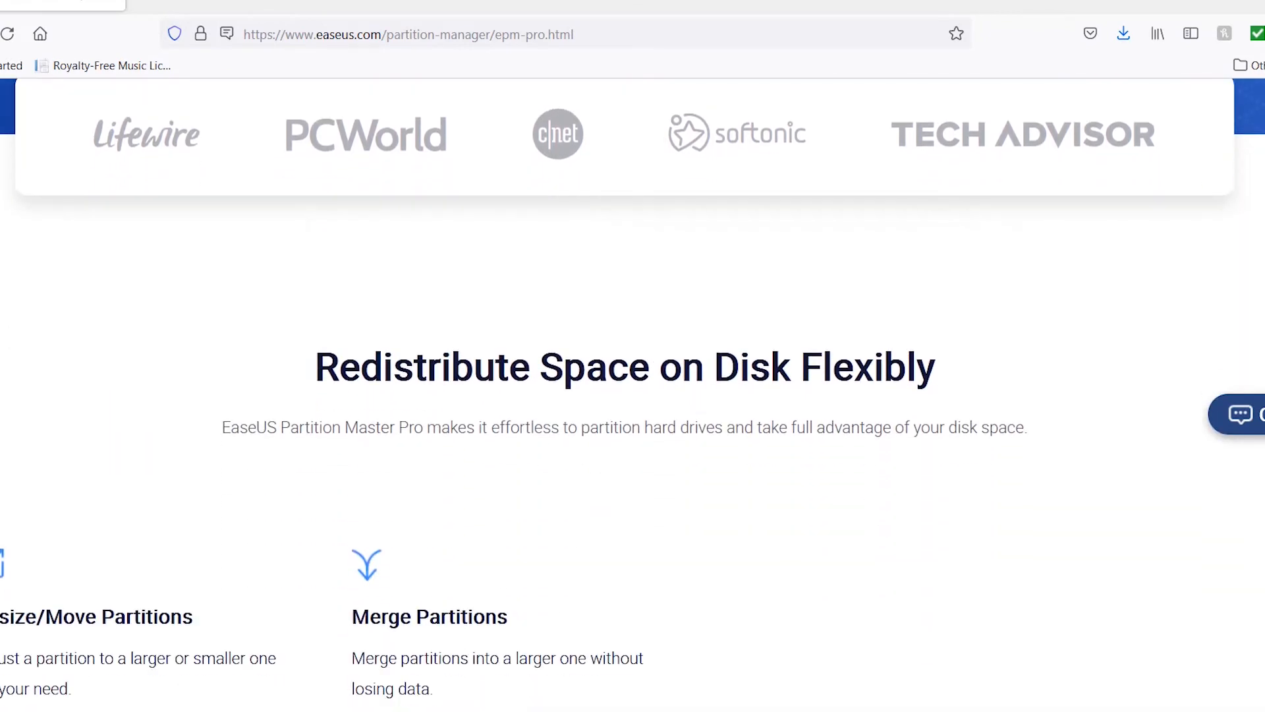
{"action": "scroll", "scroll_direction": "down", "scroll_amount": 3}
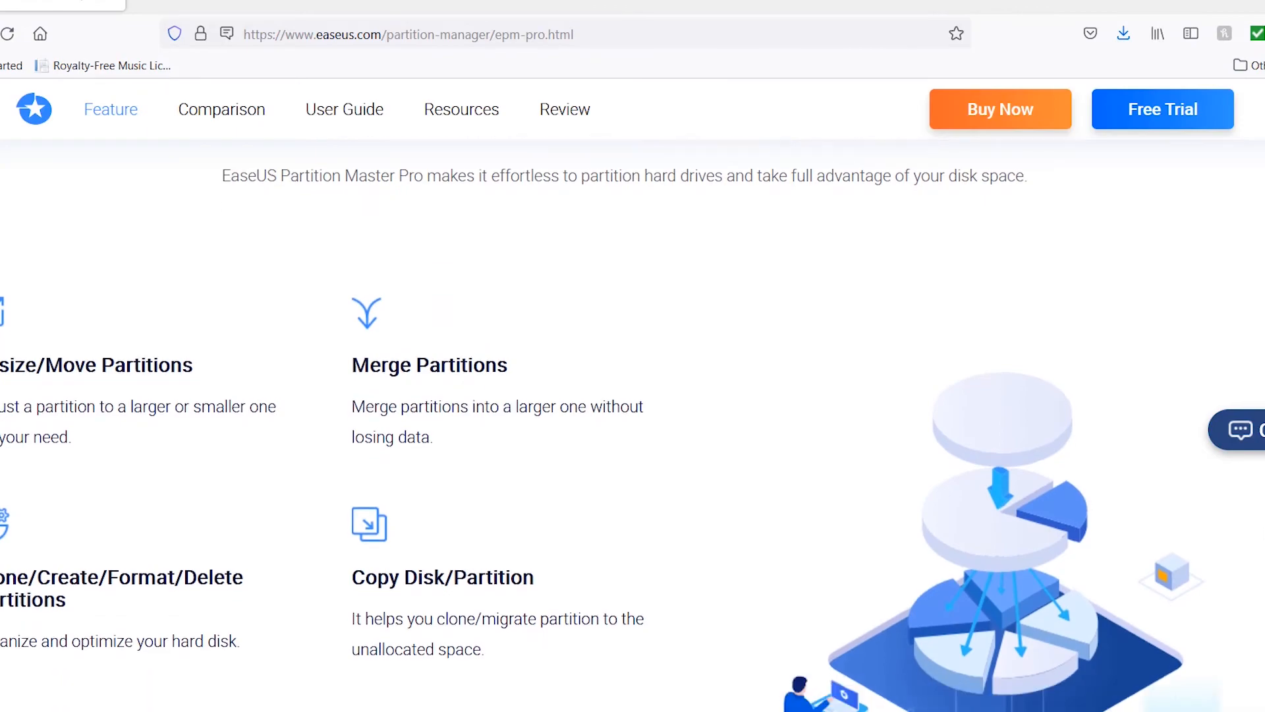
{"action": "scroll", "scroll_direction": "up", "scroll_amount": 3}
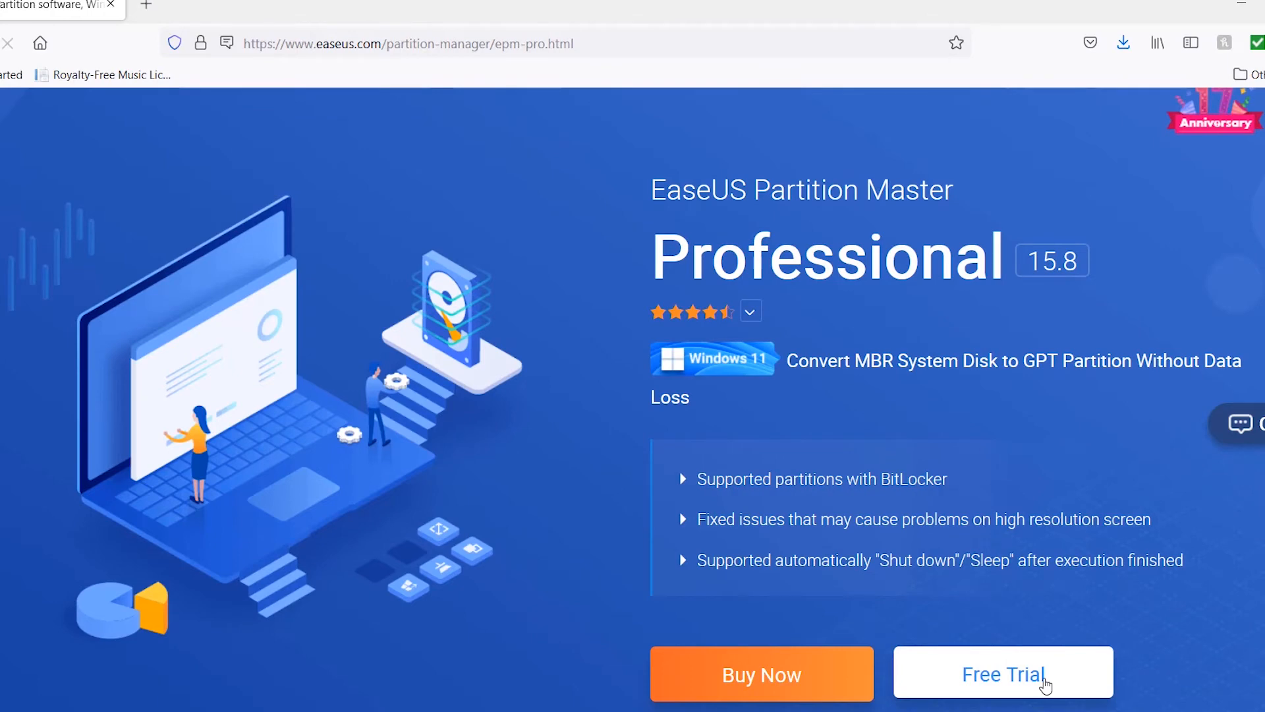
{"action": "left_click", "coordinate": [1002, 673]}
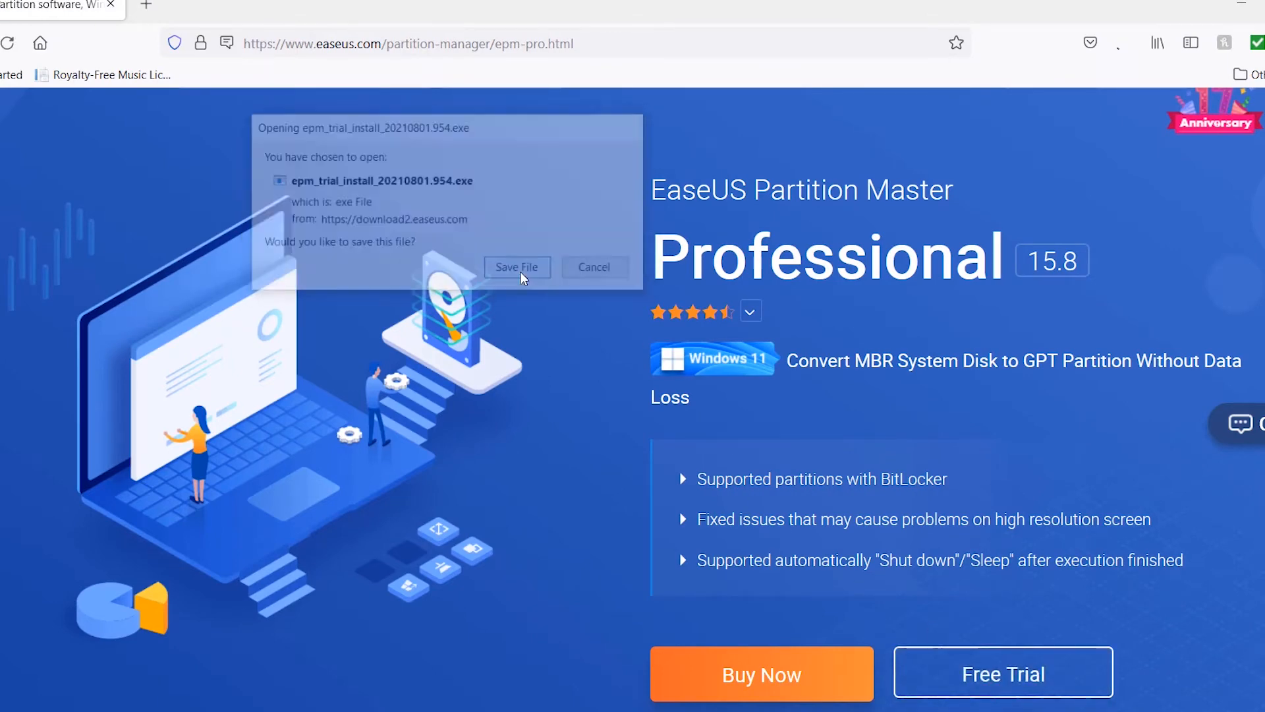
{"action": "left_click", "coordinate": [516, 268]}
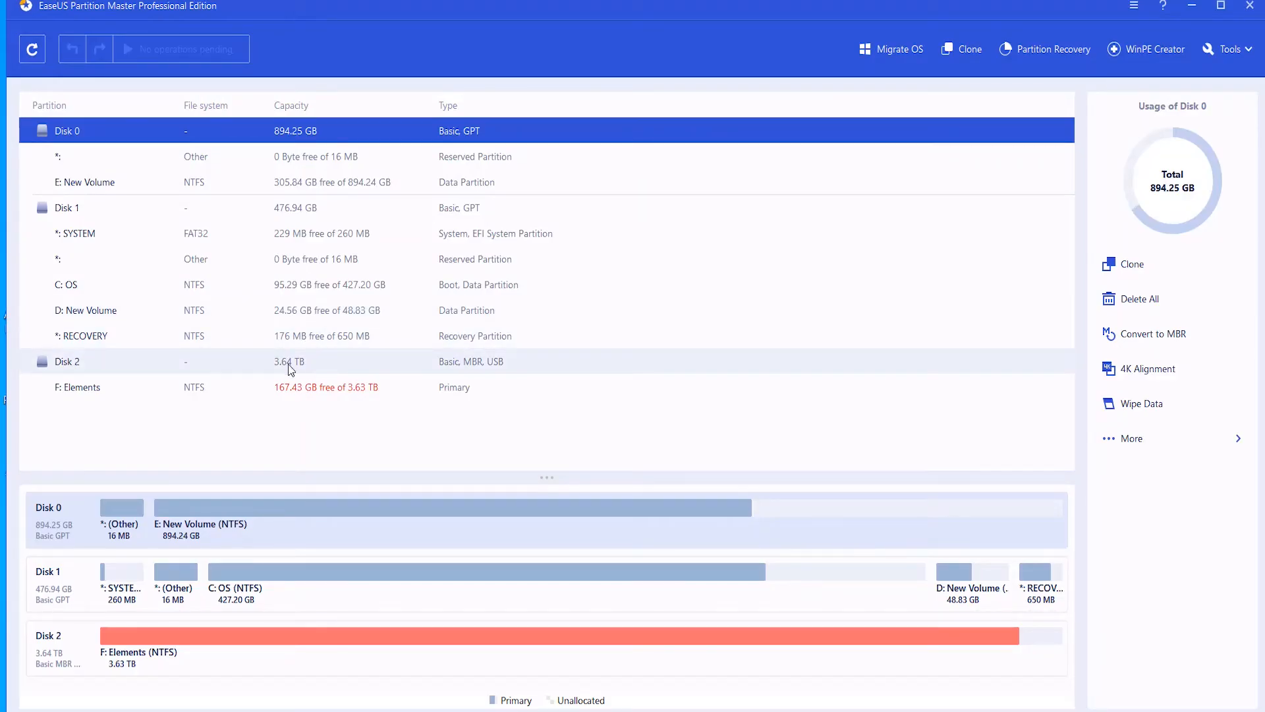
Step: Convert Disk 2 from MBR to GPT and execute the pending operation
{"action": "right_click", "coordinate": [289, 362]}
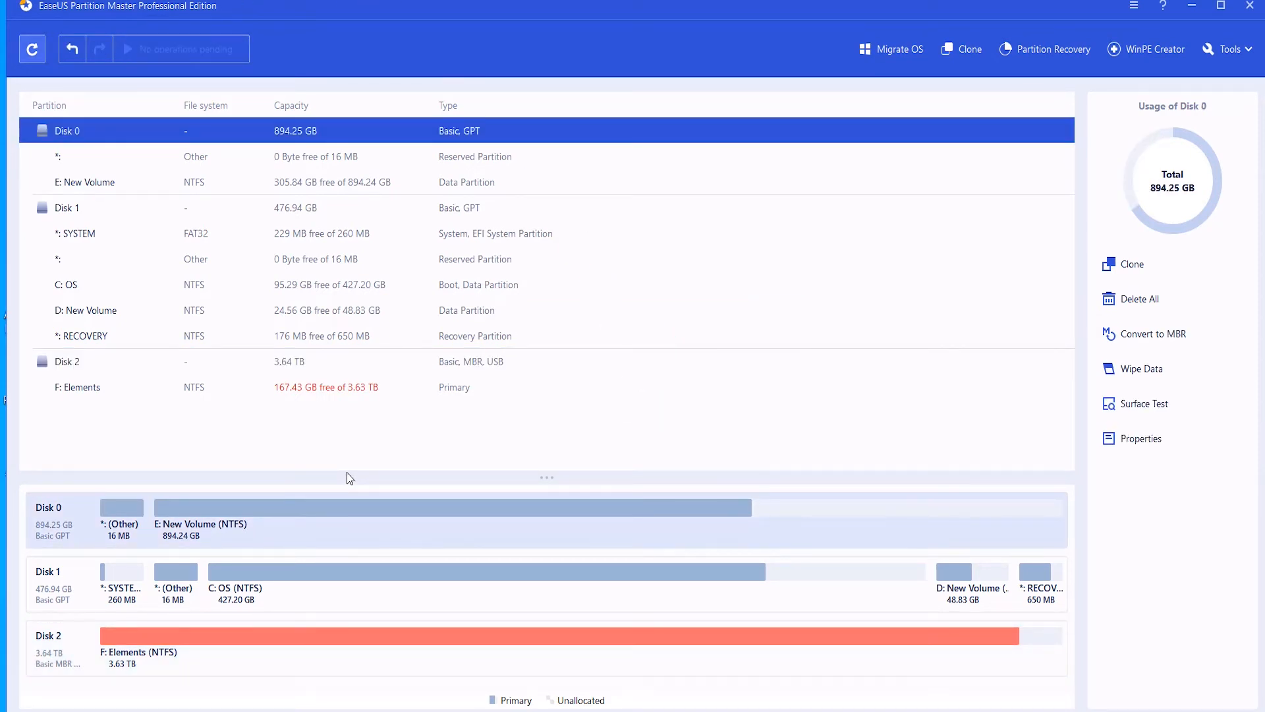
{"action": "left_click", "coordinate": [1152, 334]}
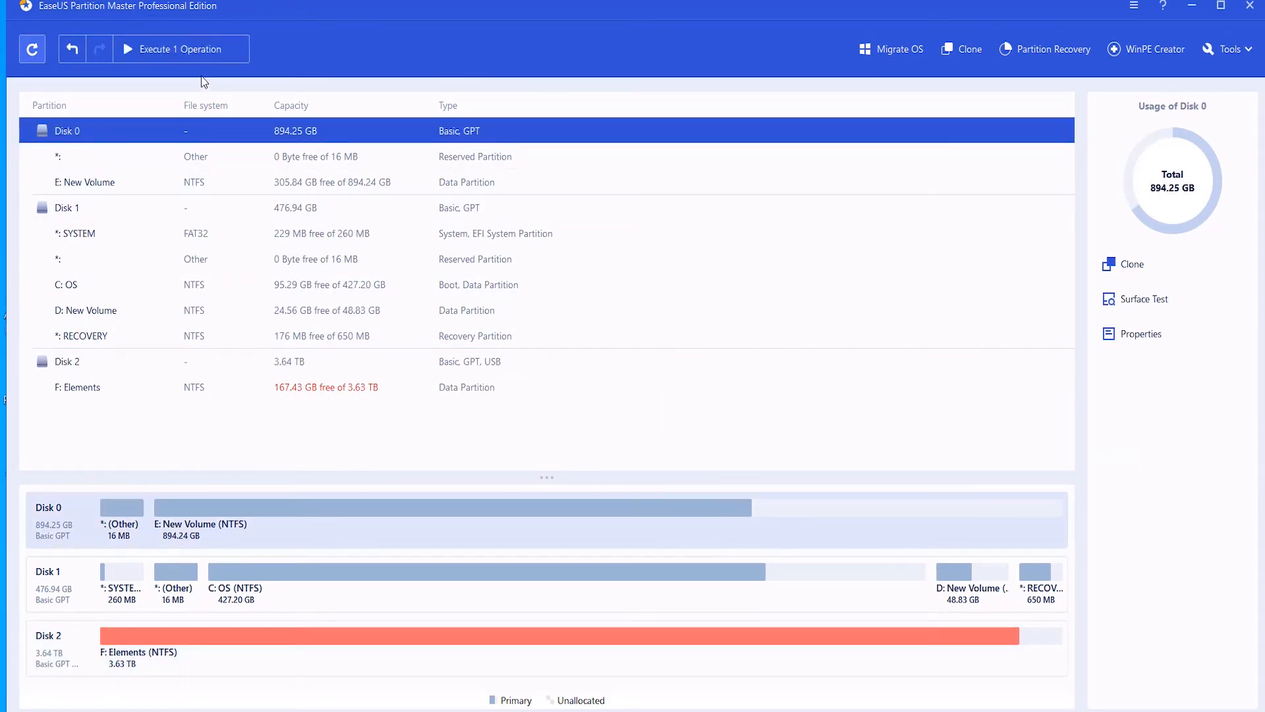
{"action": "left_click", "coordinate": [181, 49]}
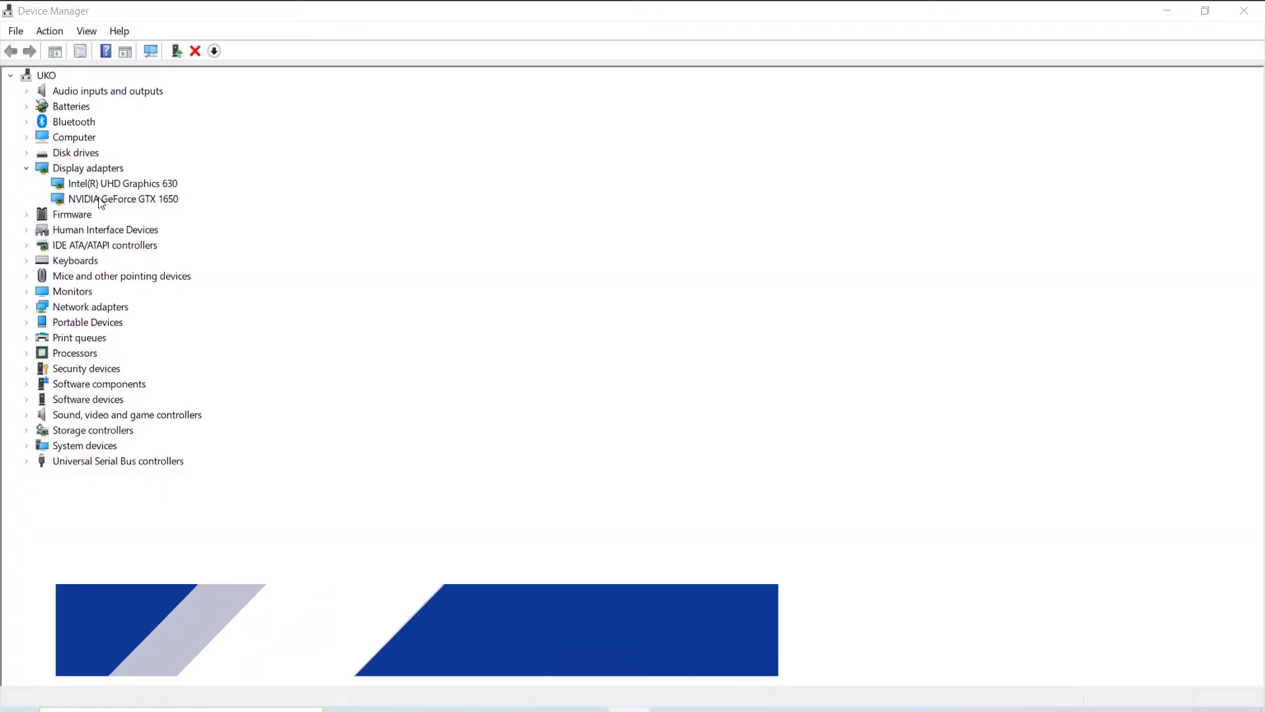
Step: View the NVIDIA GeForce GTX 1650 properties in Device Manager
{"action": "double_click", "coordinate": [123, 199]}
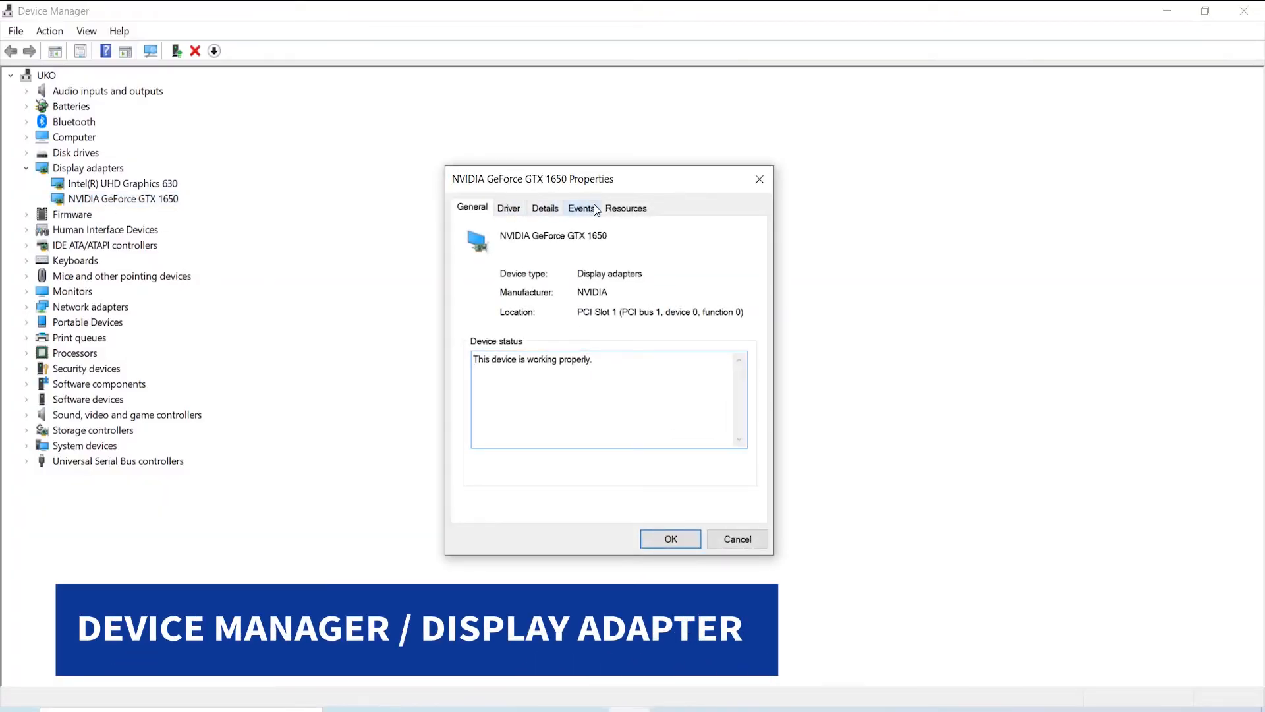